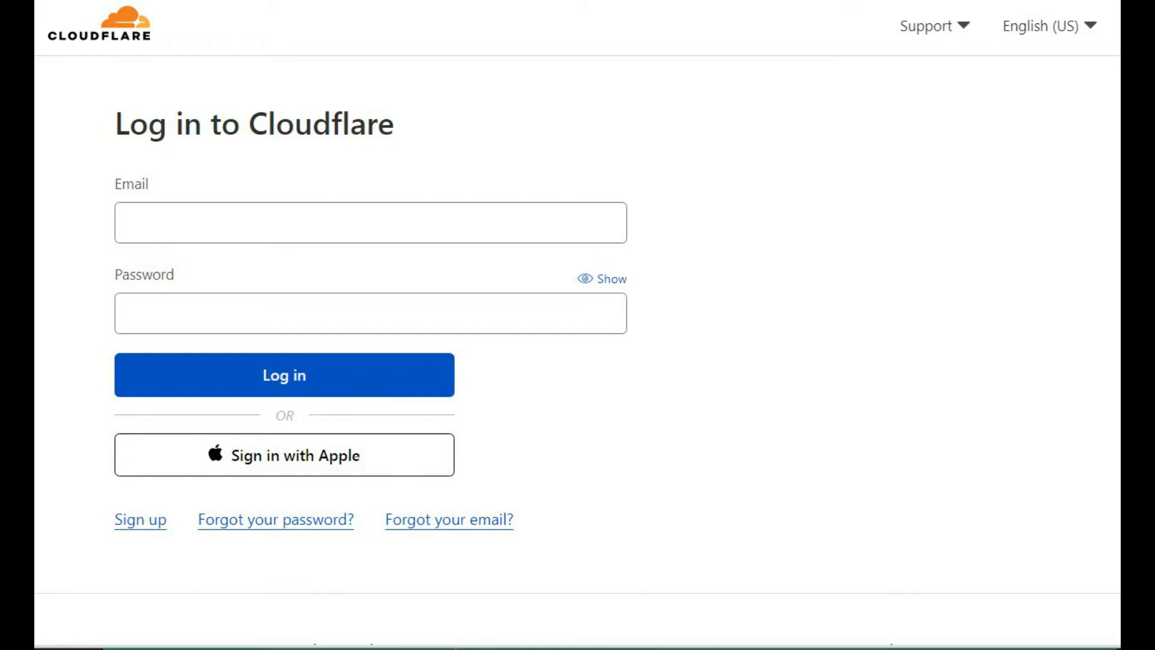
# Step: Leave the Cloudflare login page for the Google Search Console start page
pyautogui.click(447, 520)
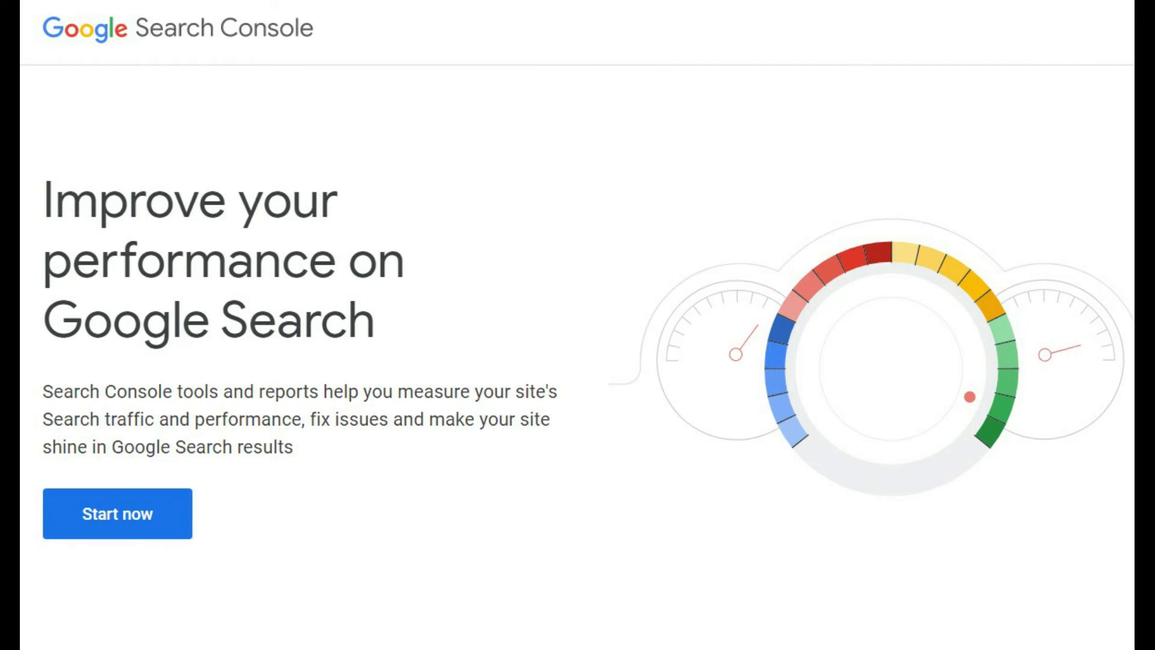
# Step: Enter the domain as a Domain property and start a new Cloudflare DNS TXT record for verification
pyautogui.click(117, 513)
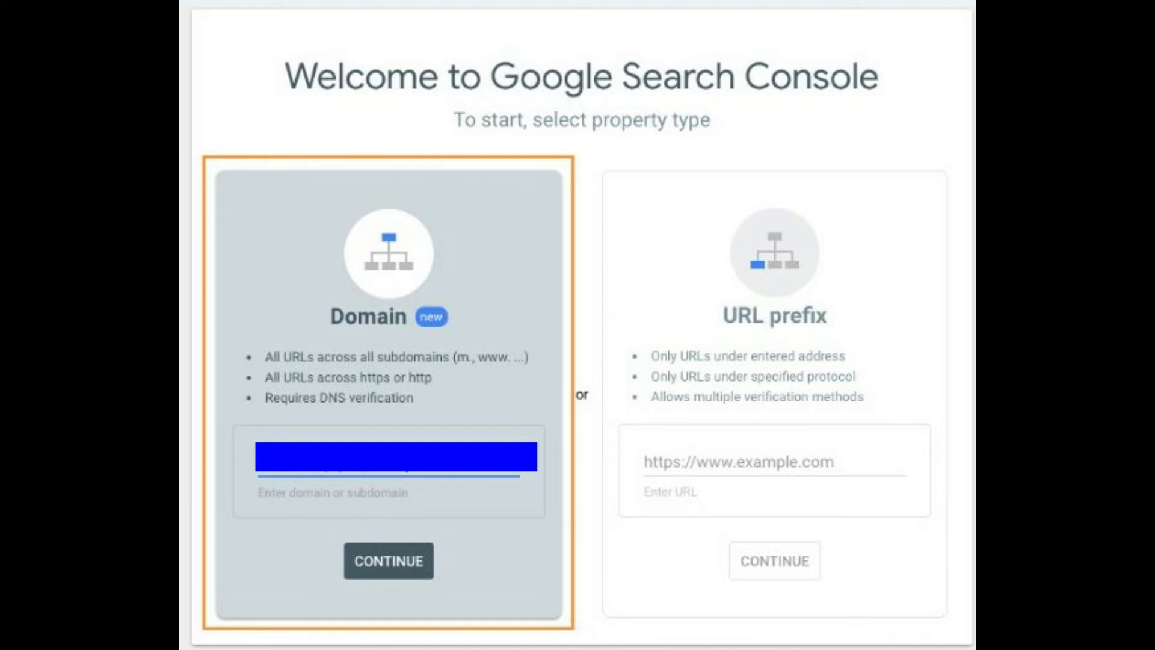
pyautogui.click(389, 561)
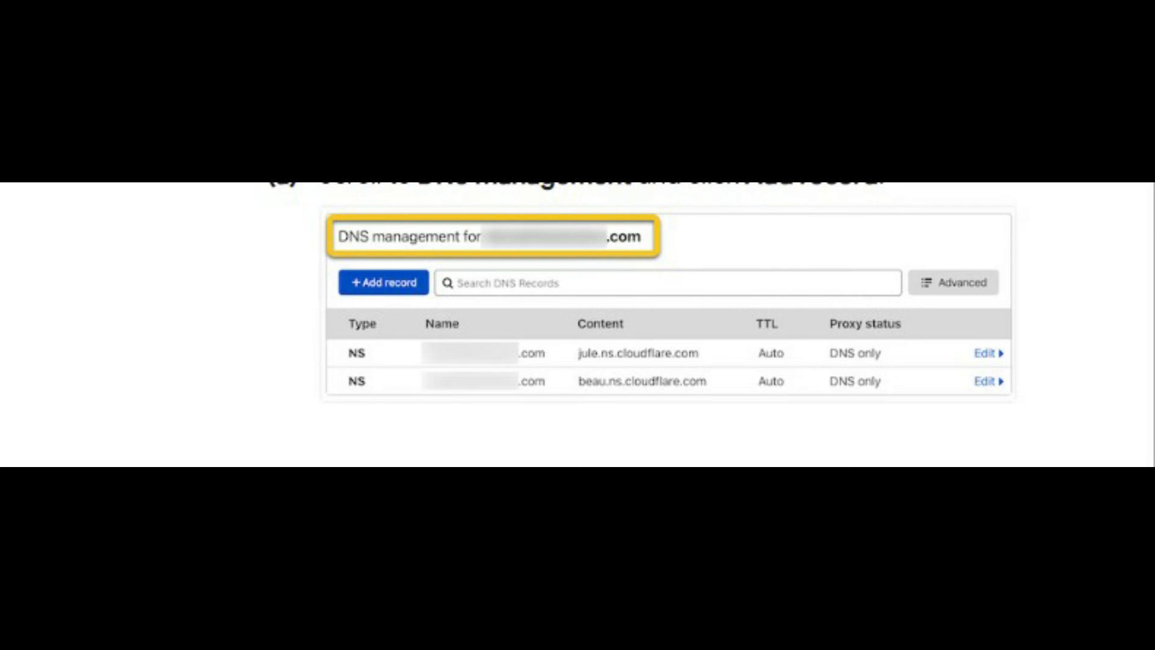
pyautogui.click(383, 282)
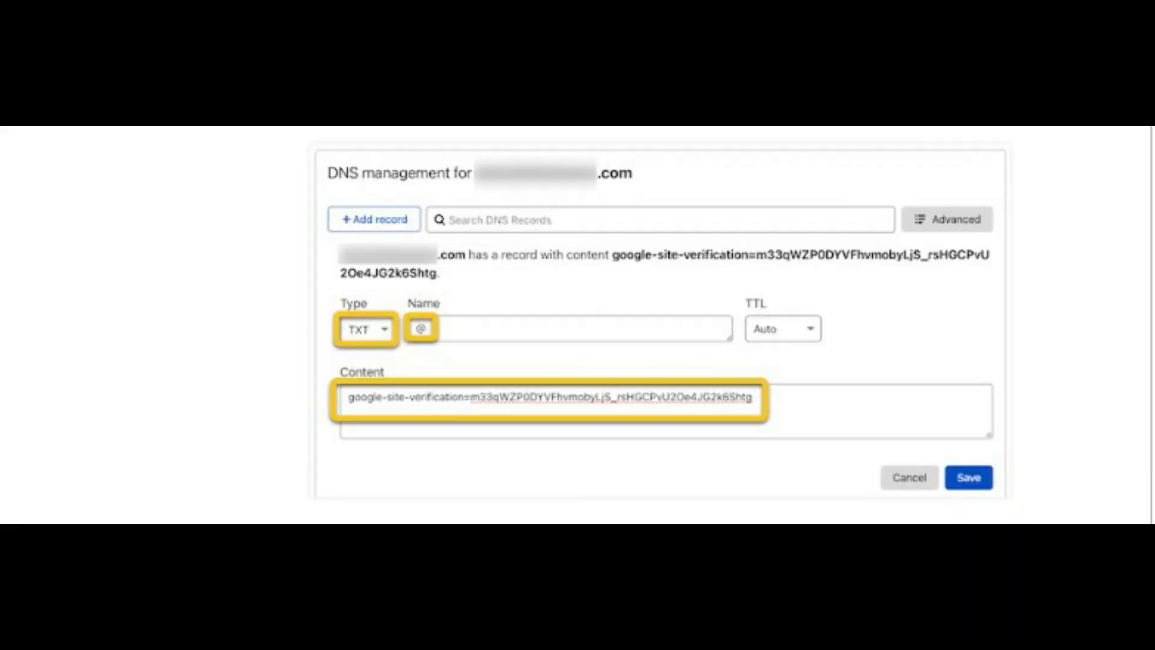